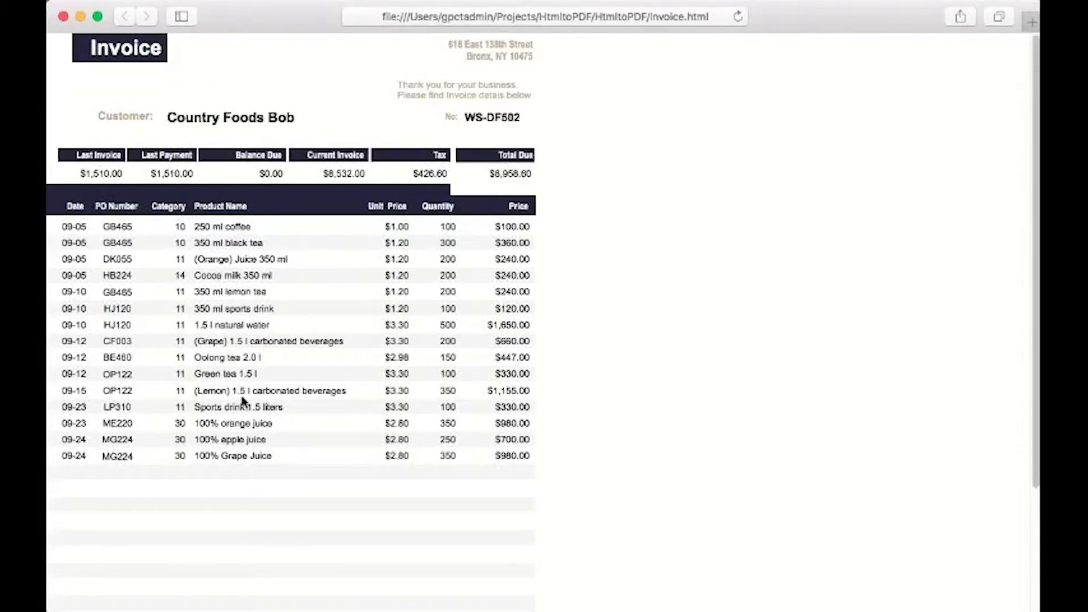
mouse_move(287, 488)
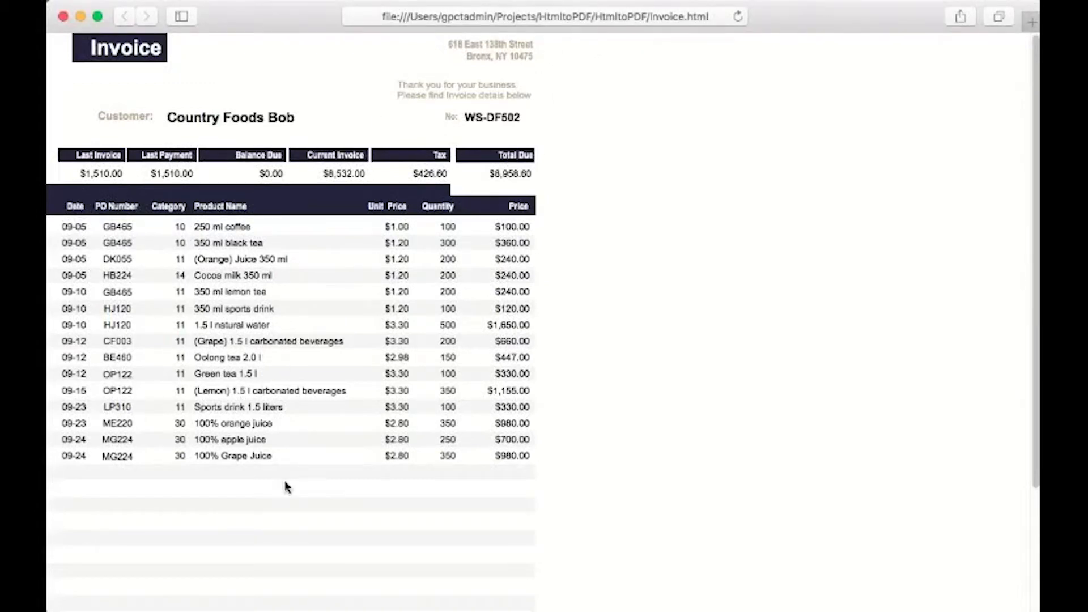
mouse_move(460, 510)
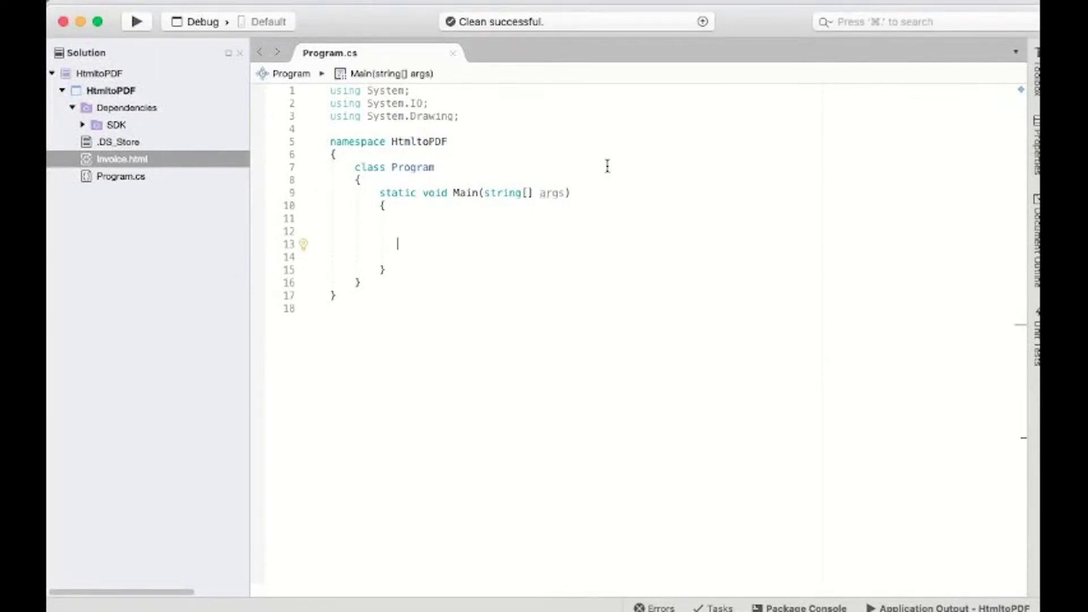
Add the GrapeCity.Documents.Html, Documents.Pdf and Html.Mac.X64 packages from the GcHtml search.
left_click(121, 158)
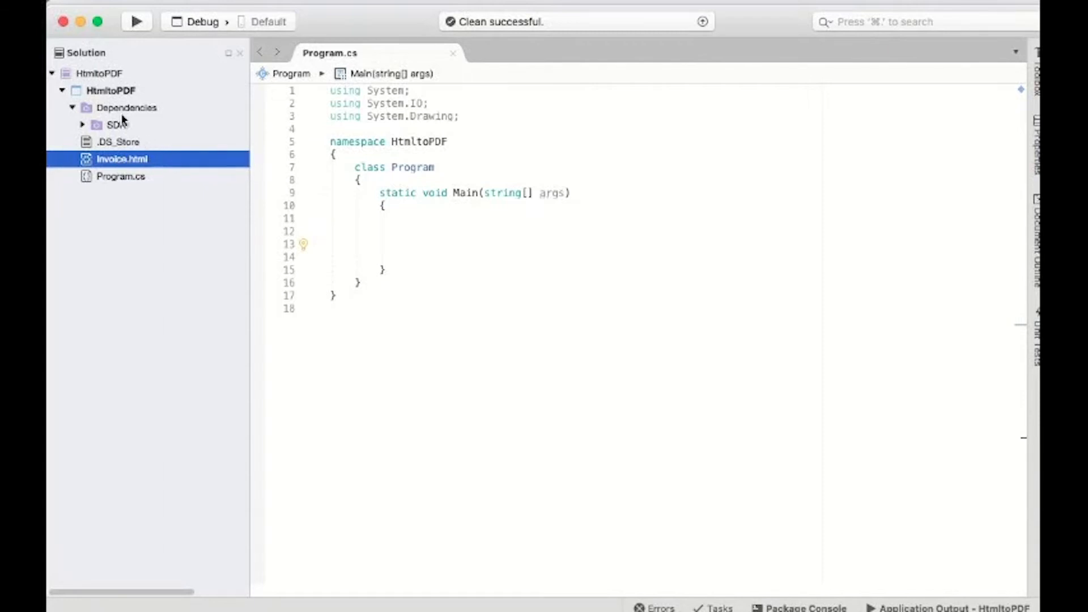
mouse_move(114, 117)
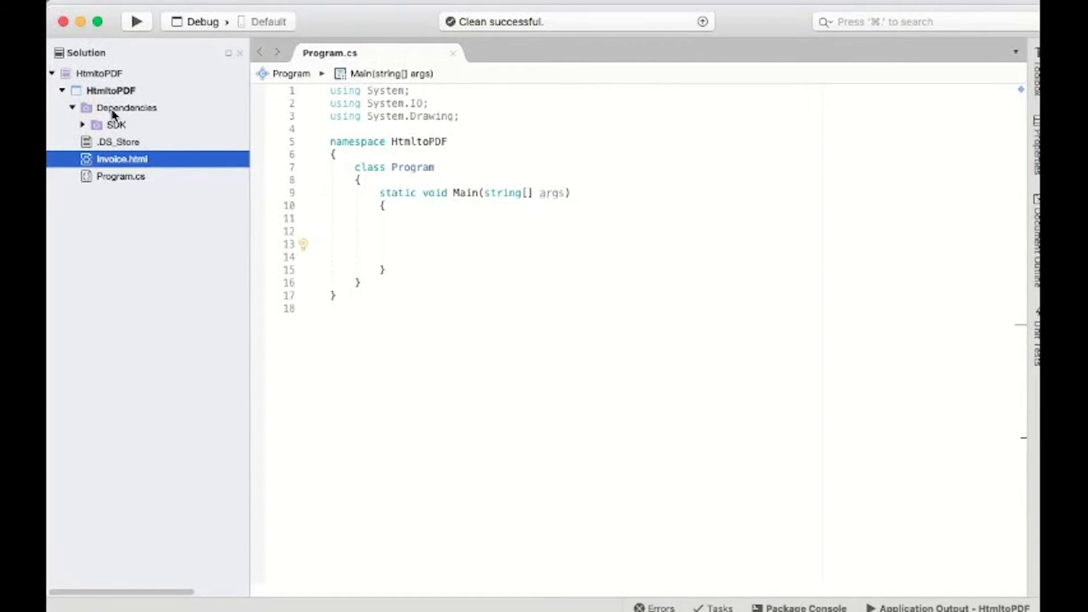
right_click(126, 108)
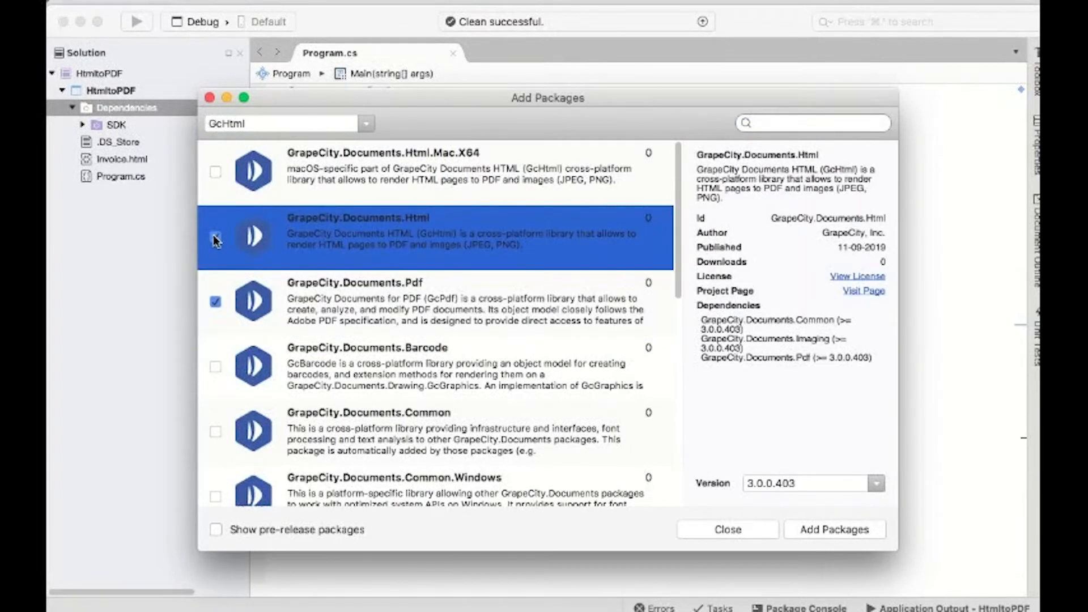
scroll("down", 3)
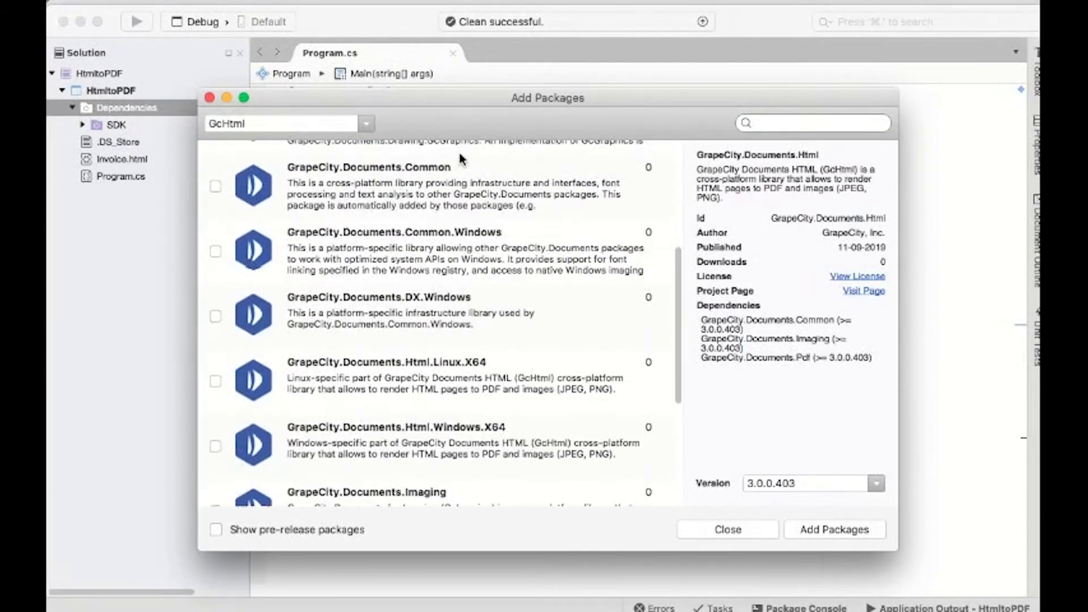
scroll("down", 3)
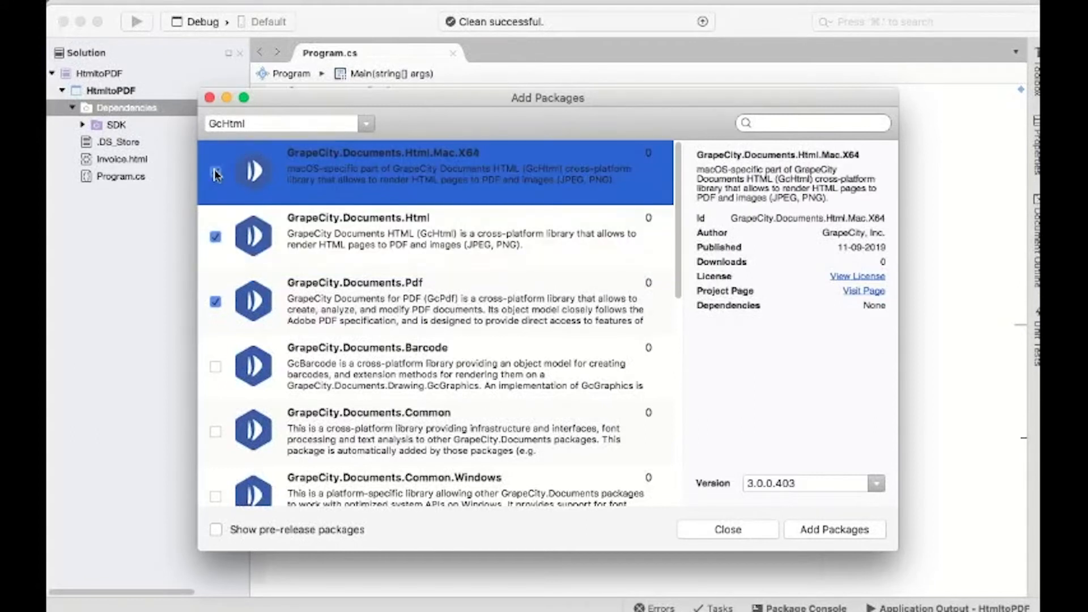
left_click(833, 529)
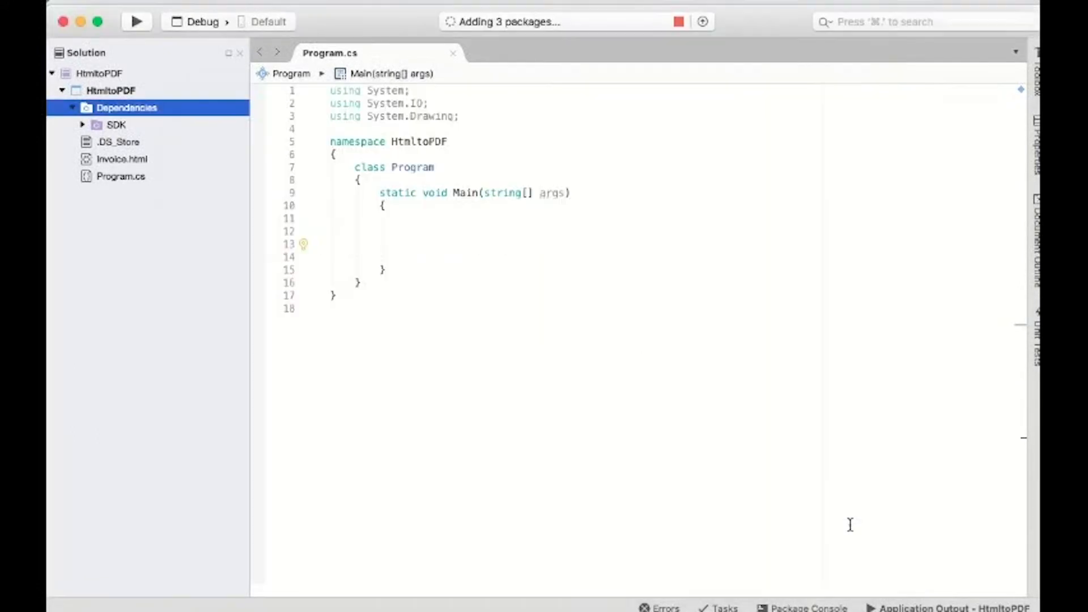
mouse_move(725, 446)
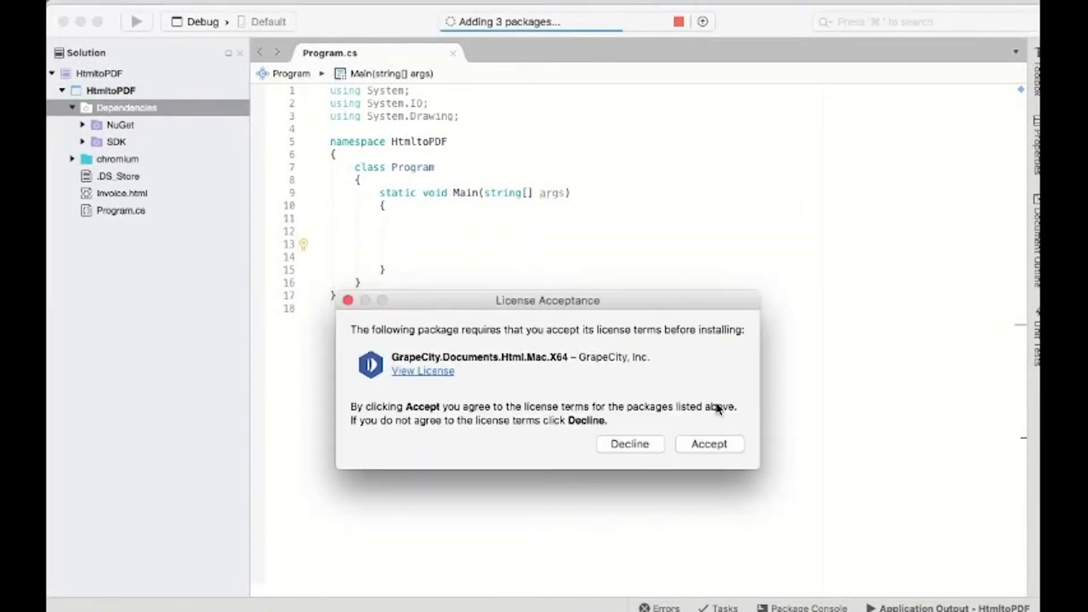
Accept the license and add using GrapeCity.Documents.Pdf and Html directives to Program.cs.
left_click(709, 443)
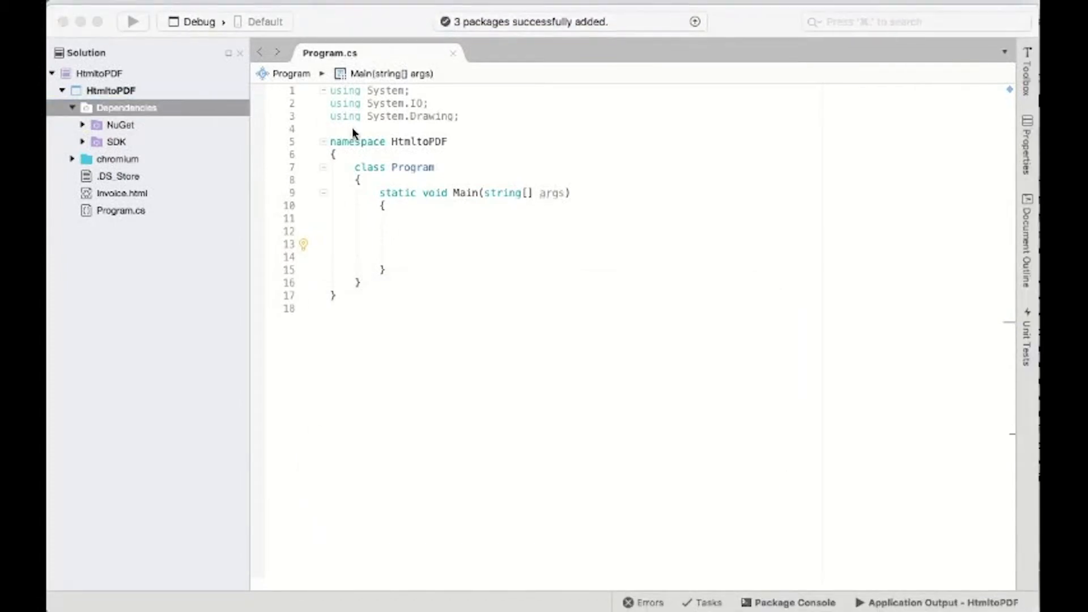
type("using Gr")
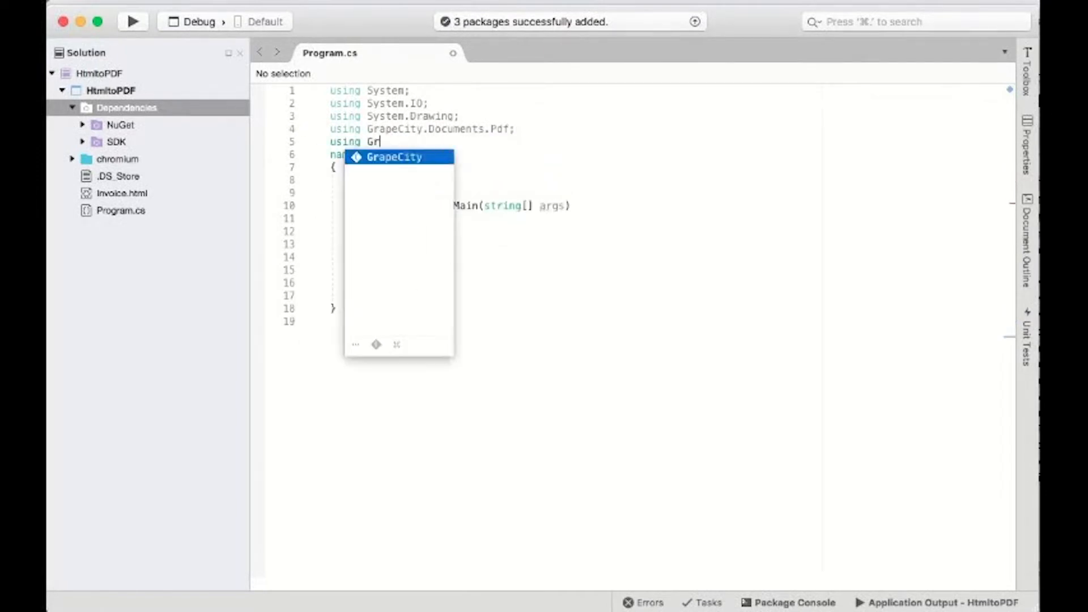
type("apeCity.Documents.")
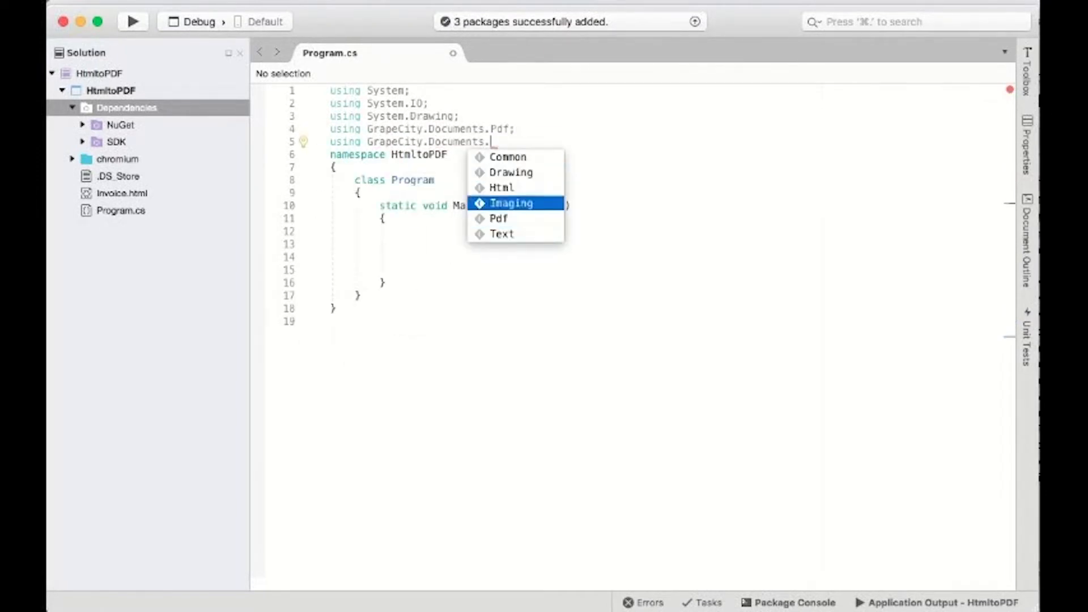
type("Html;")
type("using")
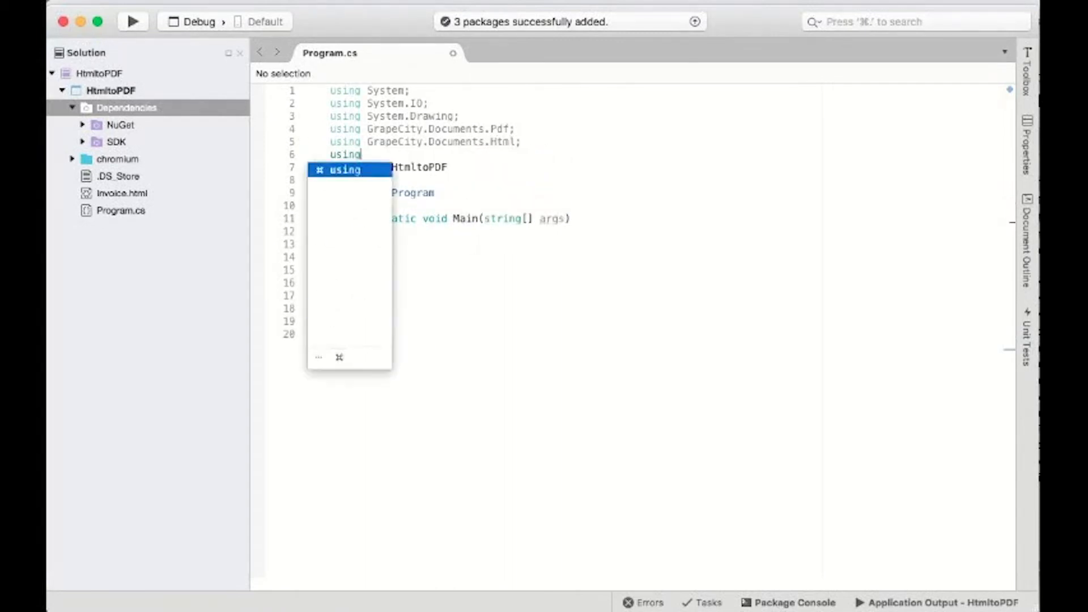
type("GrapeCity.")
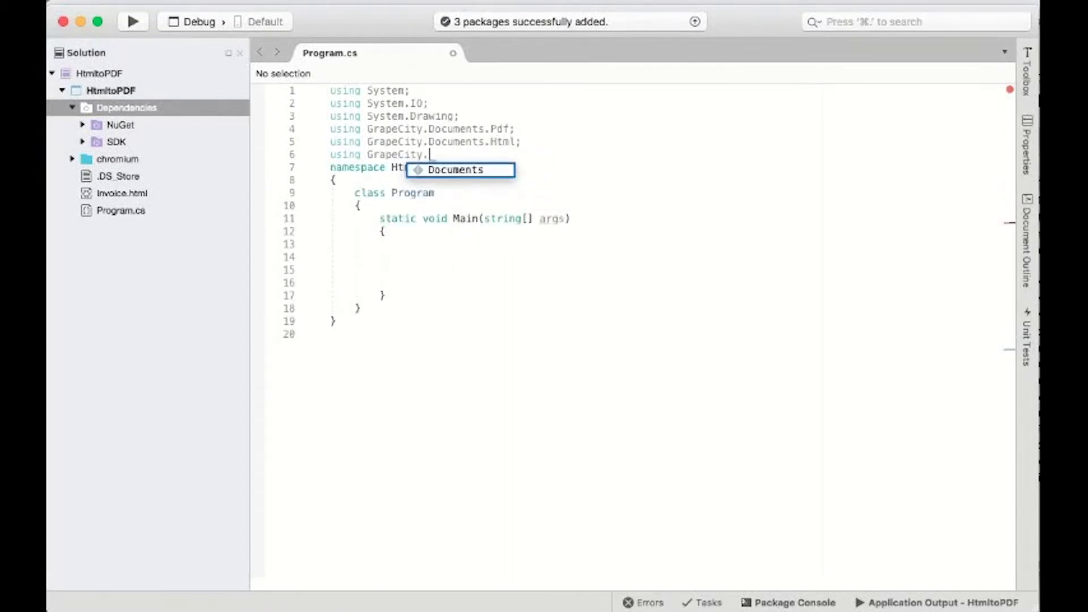
type("Documents.Drawing;")
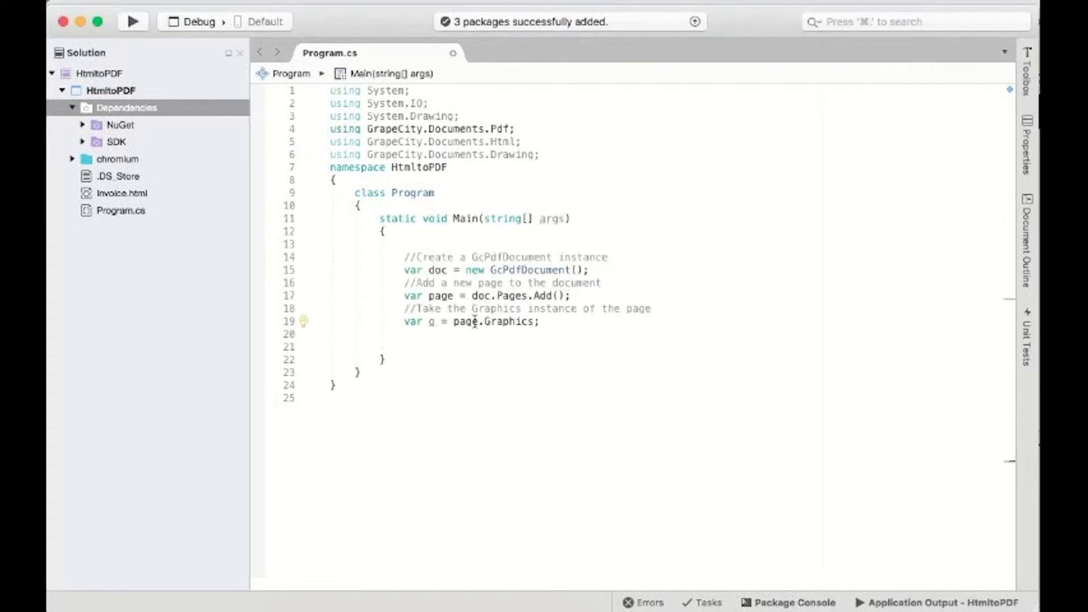
Add a '//Save the PDF Document' comment after the Graphics line to save Invoice.pdf.
key("enter")
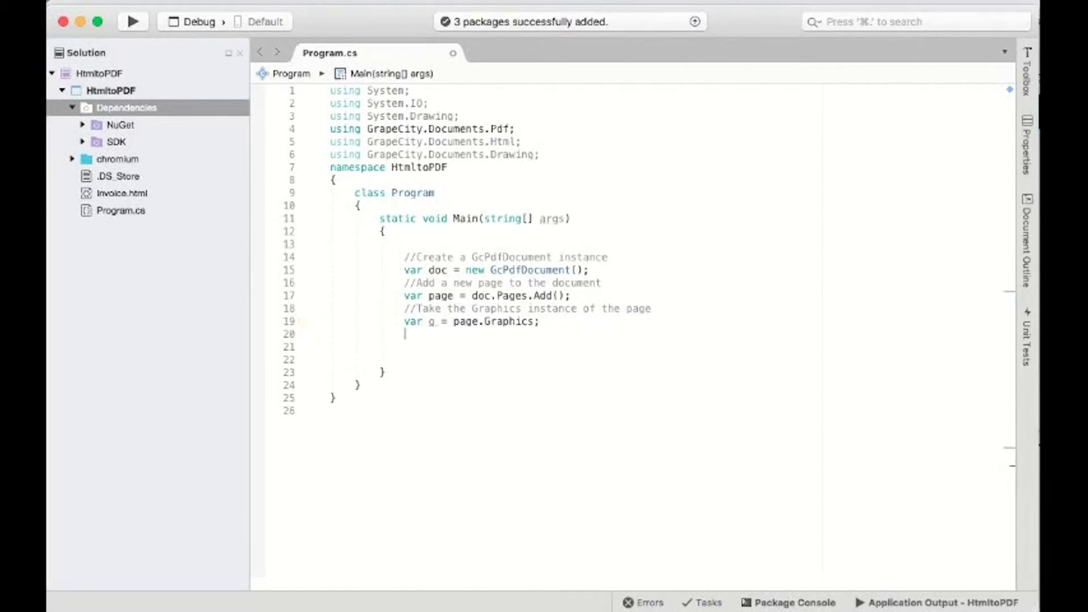
key("enter")
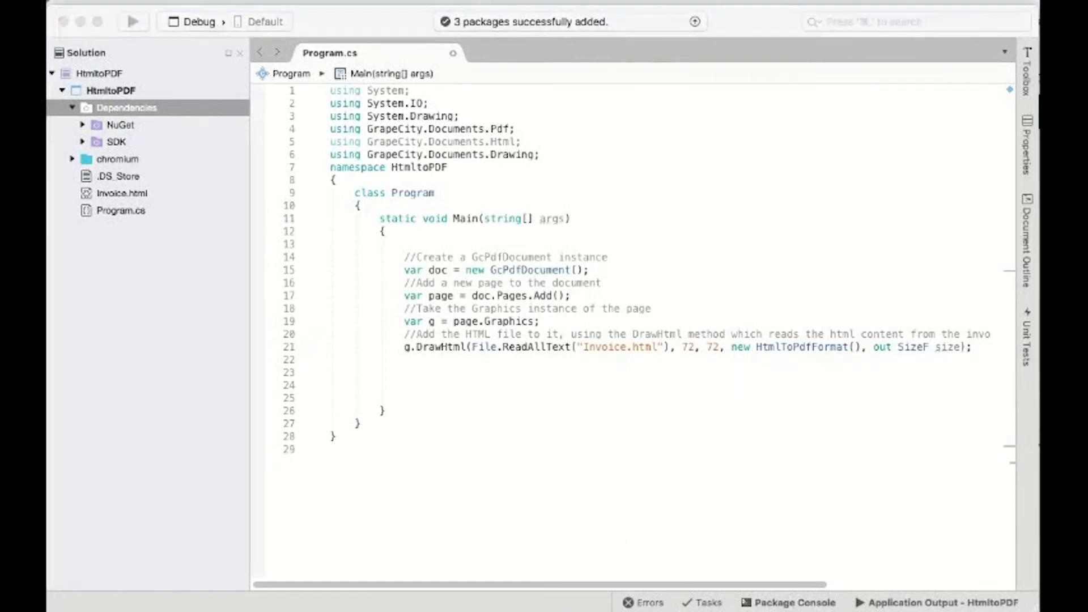
mouse_move(388, 431)
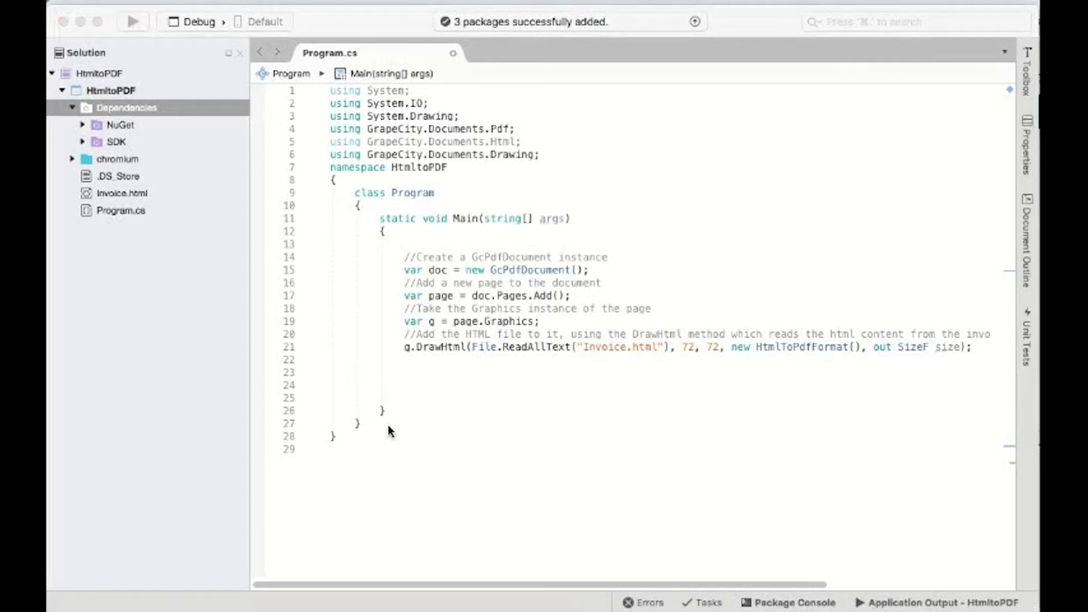
type("//Save the PDF Document")
type("doc.Save(\"Invoice.pdf\");")
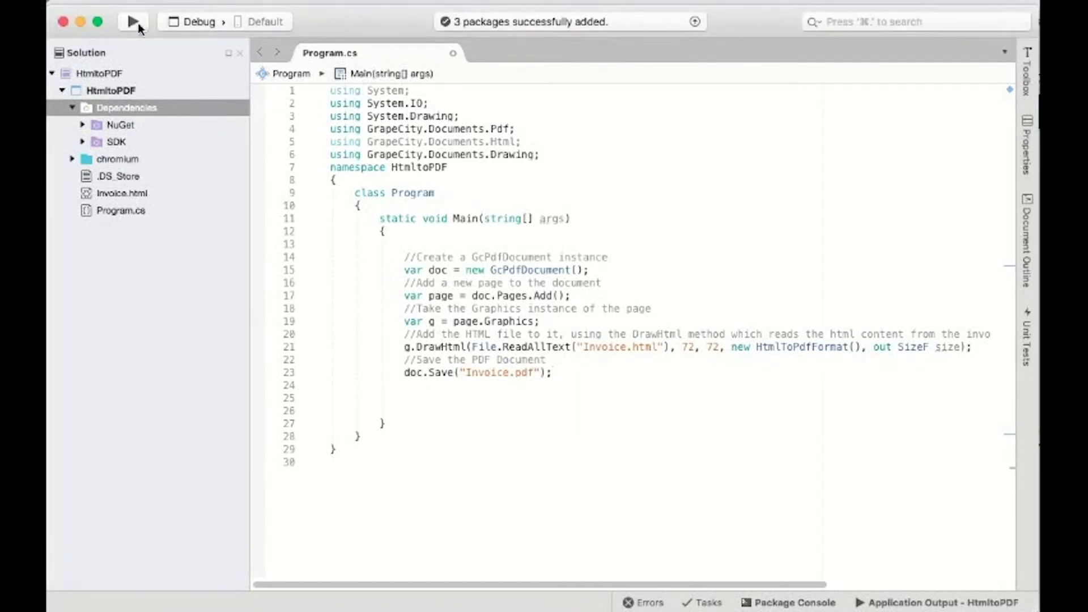
Run the app and open the generated Invoice.pdf in the netcoreapp2.2 folder.
left_click(131, 22)
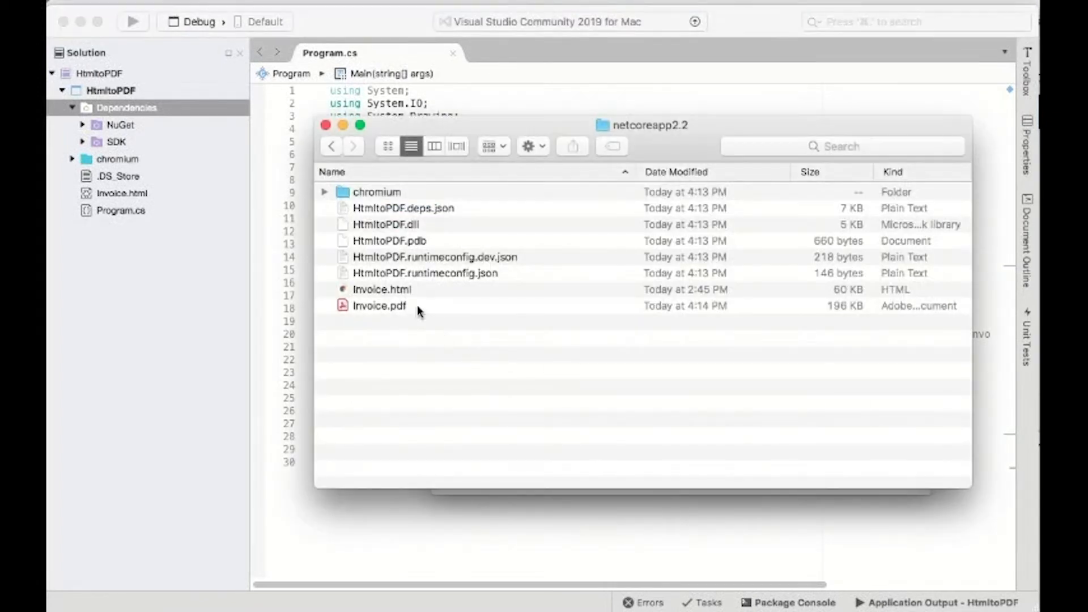
left_click(379, 306)
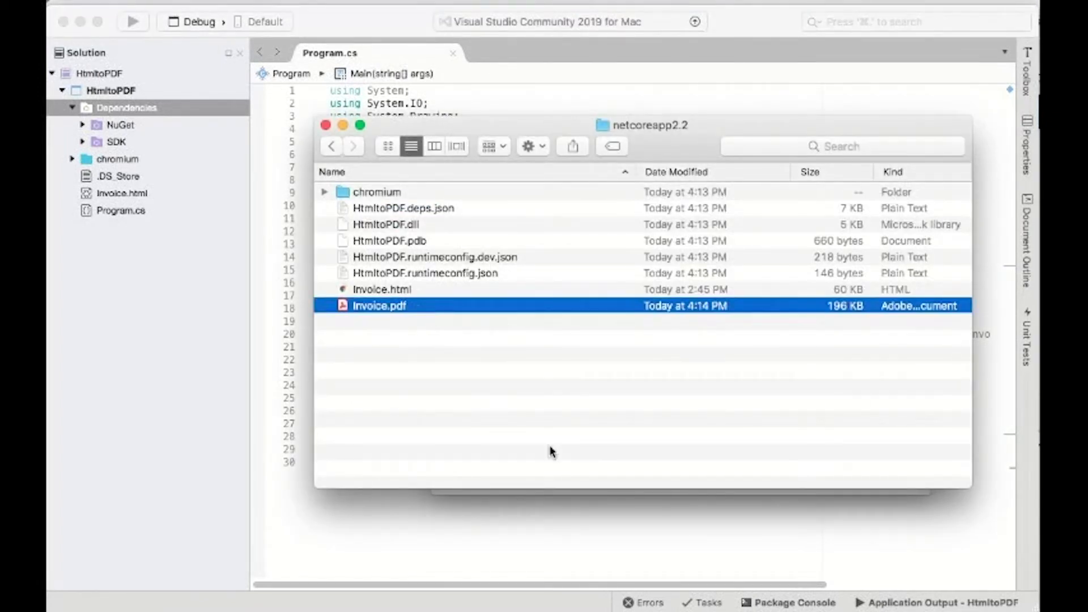
double_click(378, 305)
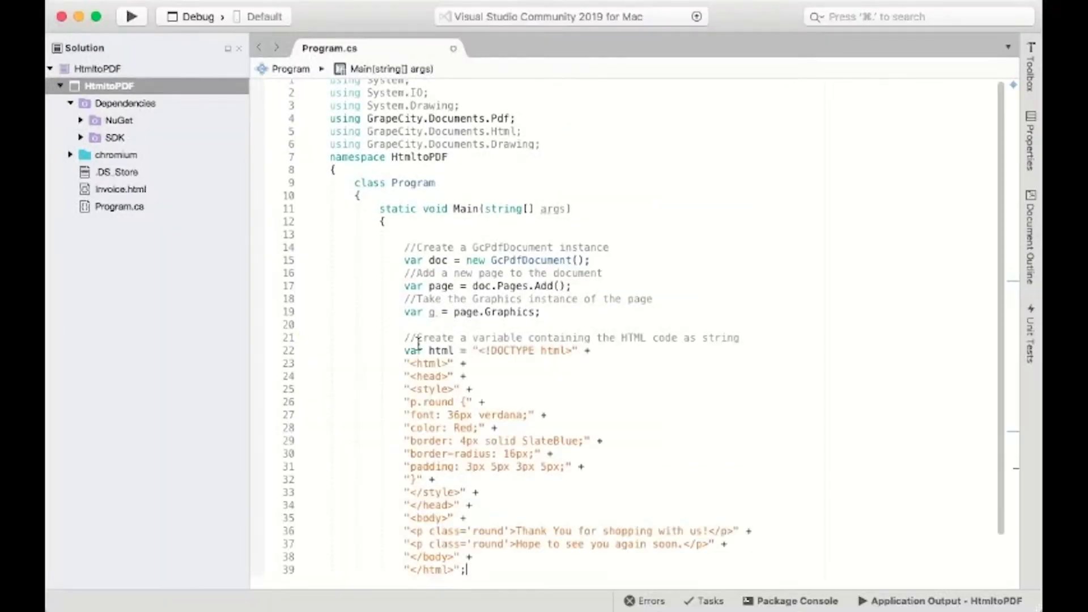
Code DrawHtml for the HTML string, run, and open HTMLStringToPDF.pdf from Finder.
scroll("down", 3)
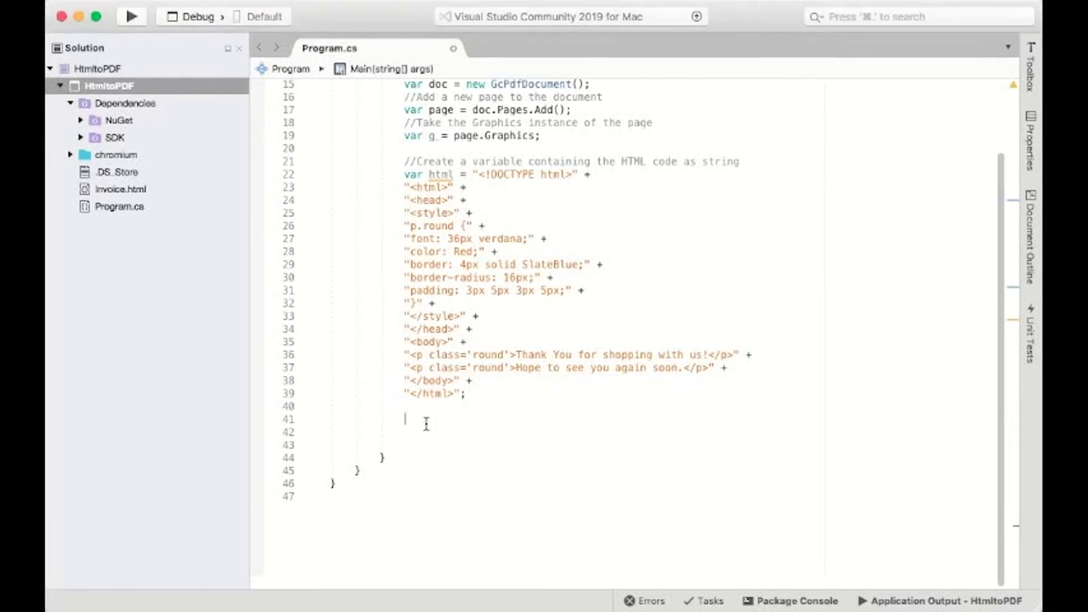
type("//Render the HTML string on the PDF, using the DrawHtml method")
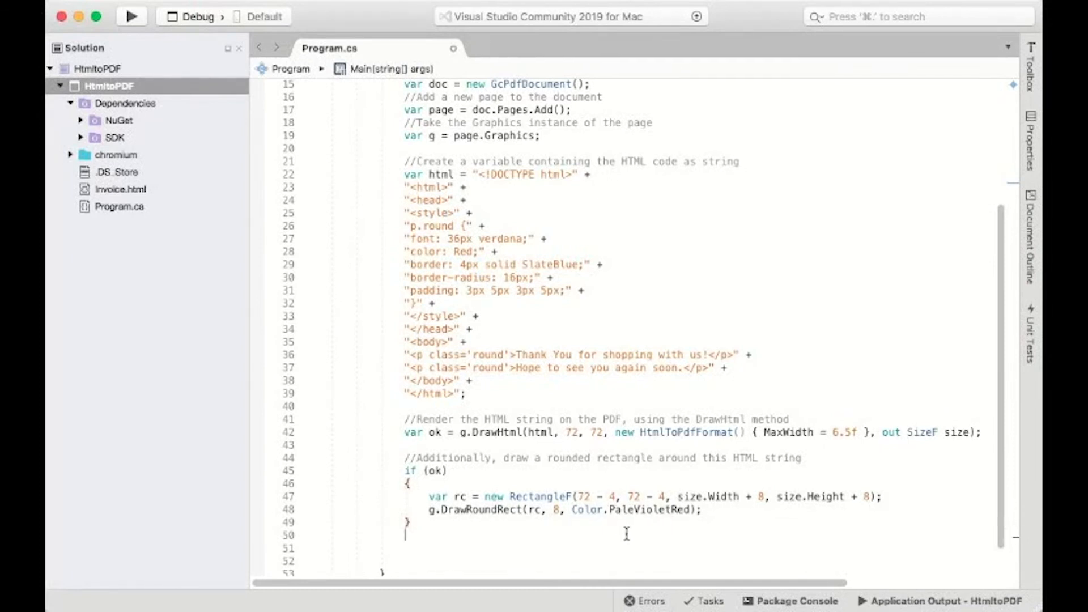
mouse_move(659, 496)
type("doc.Save(\"HTMLStringToPDF.pdf\");")
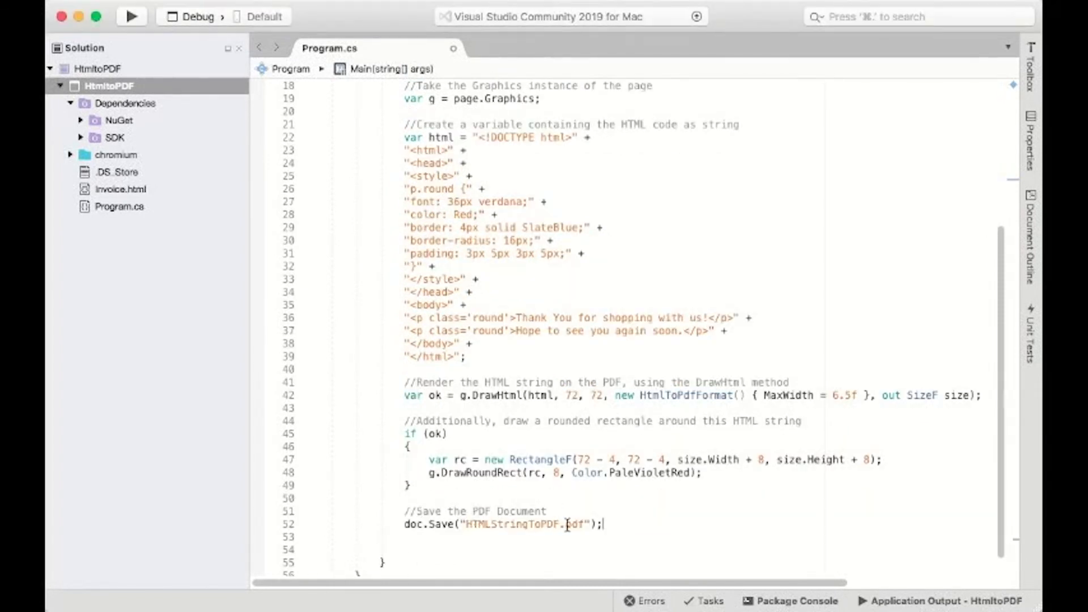
mouse_move(572, 524)
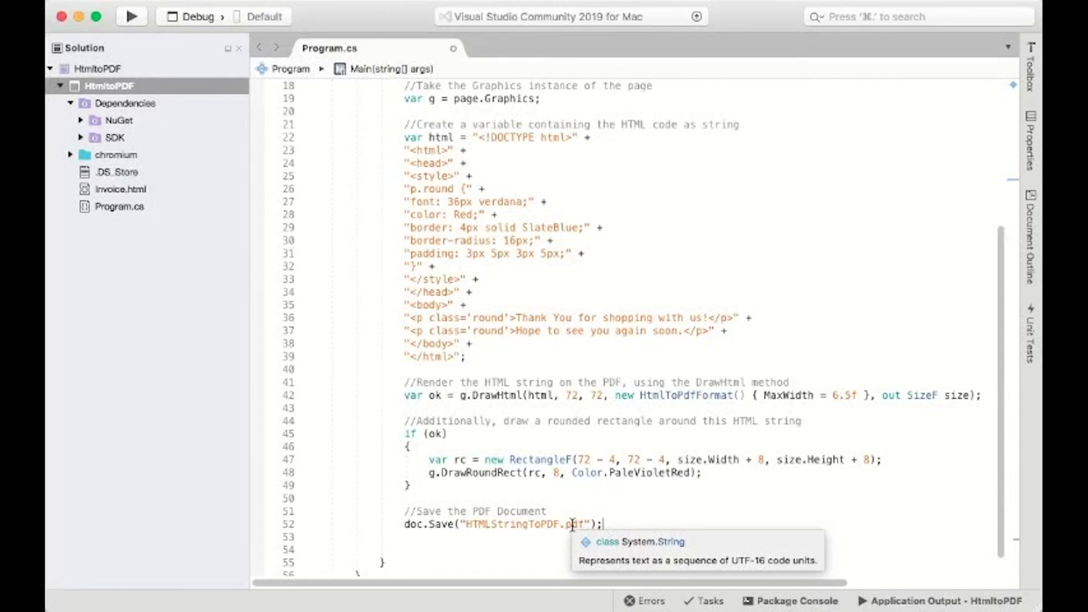
left_click(130, 16)
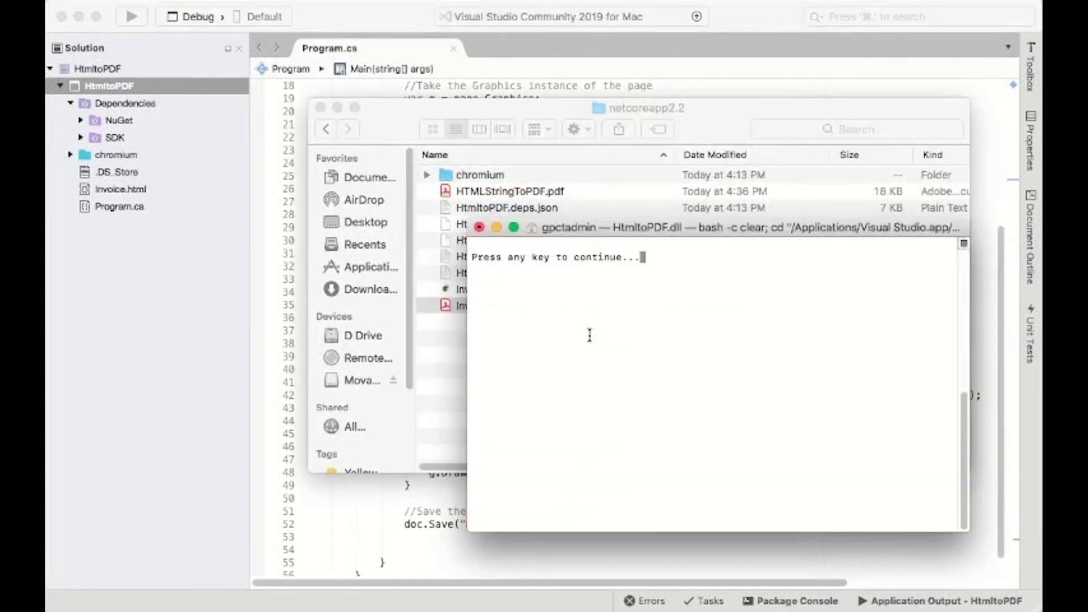
left_click(510, 191)
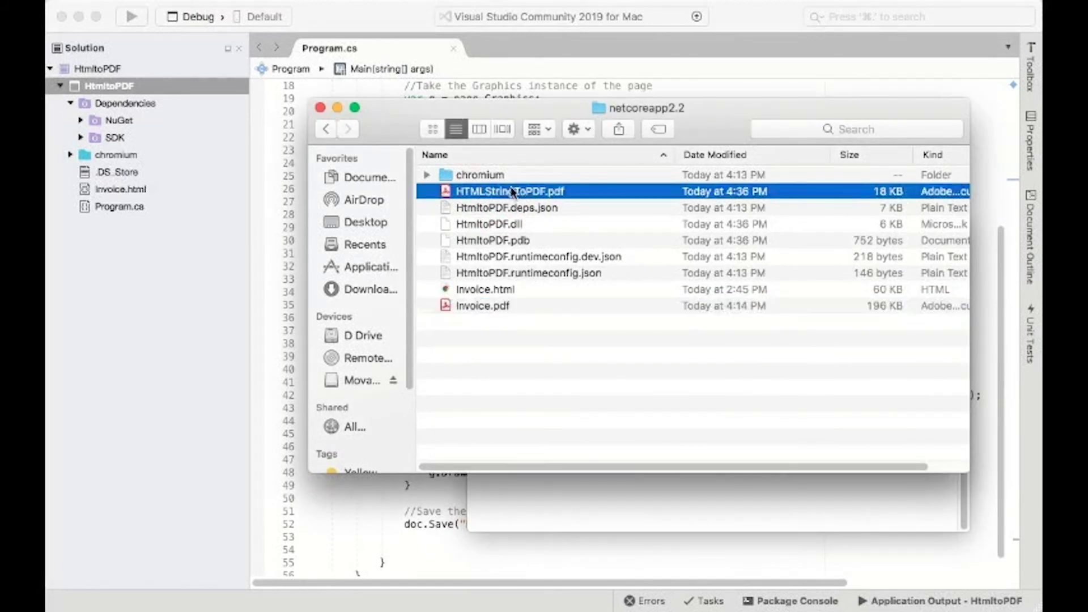
double_click(503, 191)
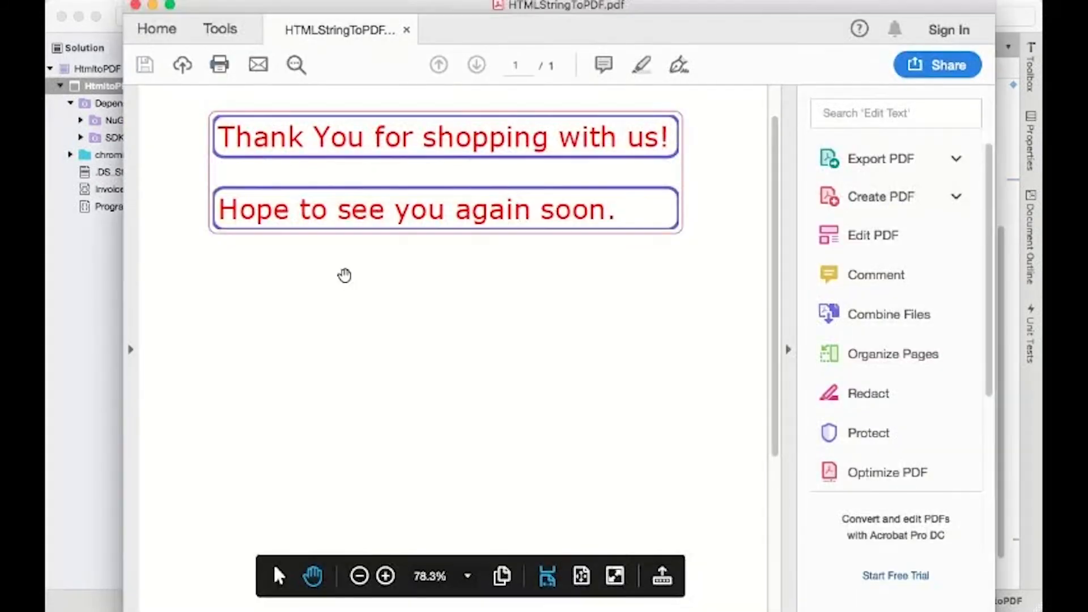
mouse_move(698, 333)
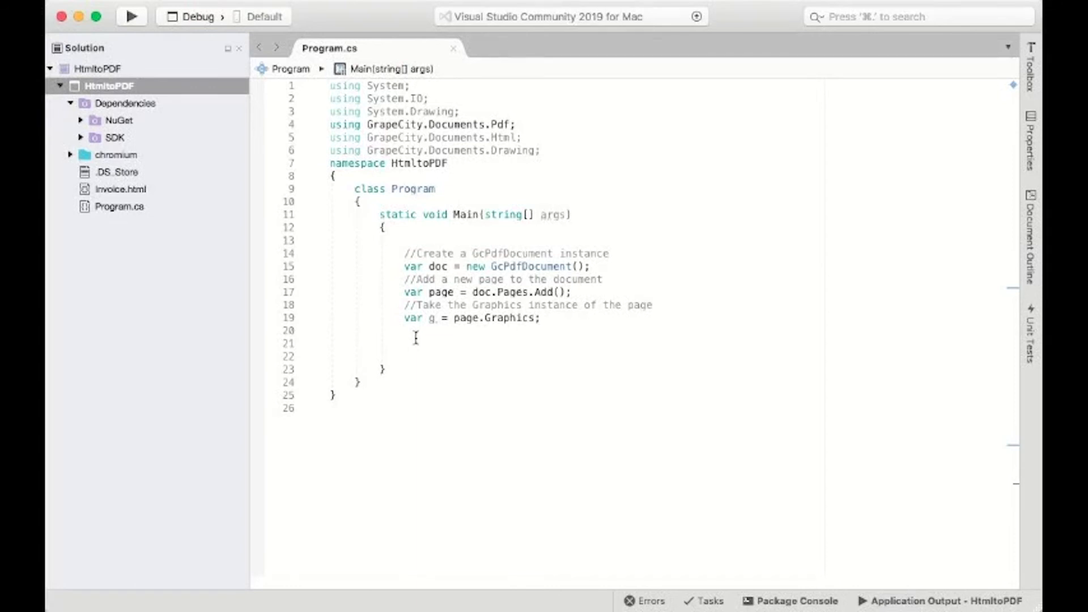
Add the Amazon page URI and RenderToPdf to webpage.pdf code, then run.
type("//Specify the url to be used for PDF conversion")
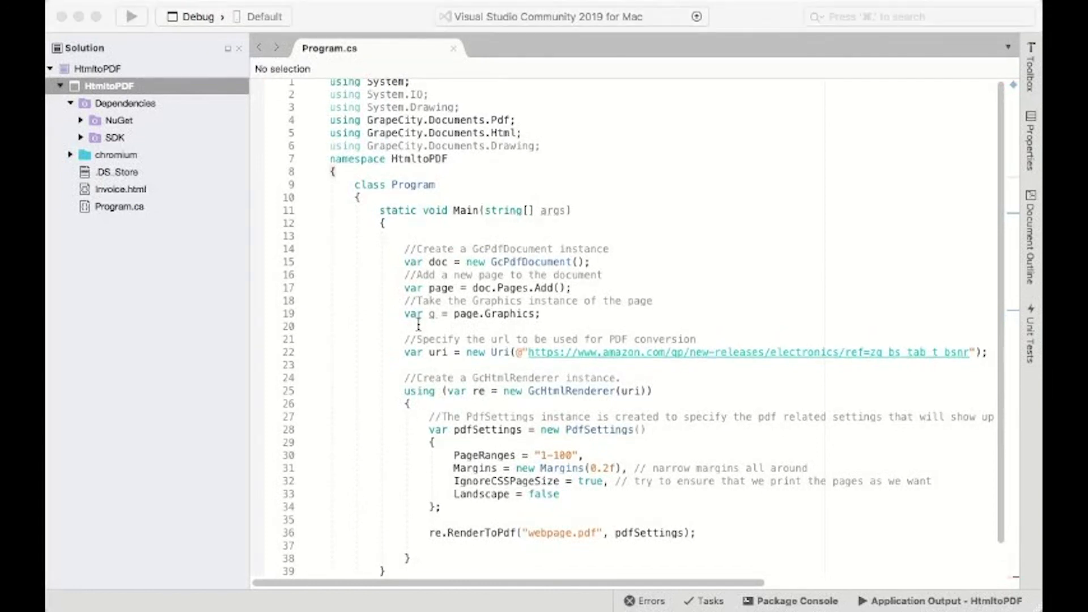
left_click(130, 16)
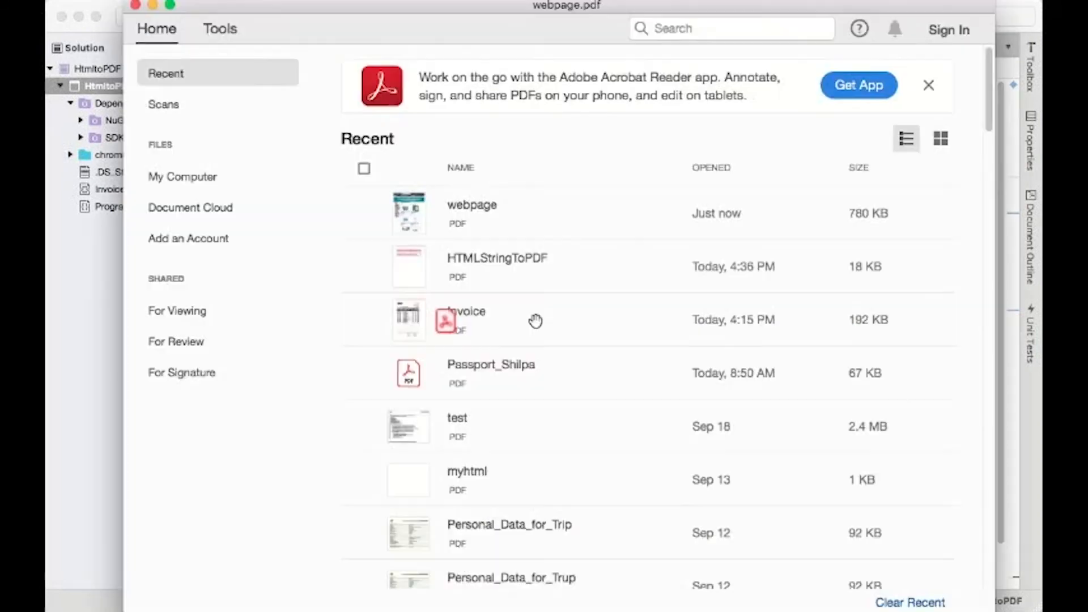
Open webpage from Acrobat's Recent list and scroll through the Amazon listings.
double_click(472, 213)
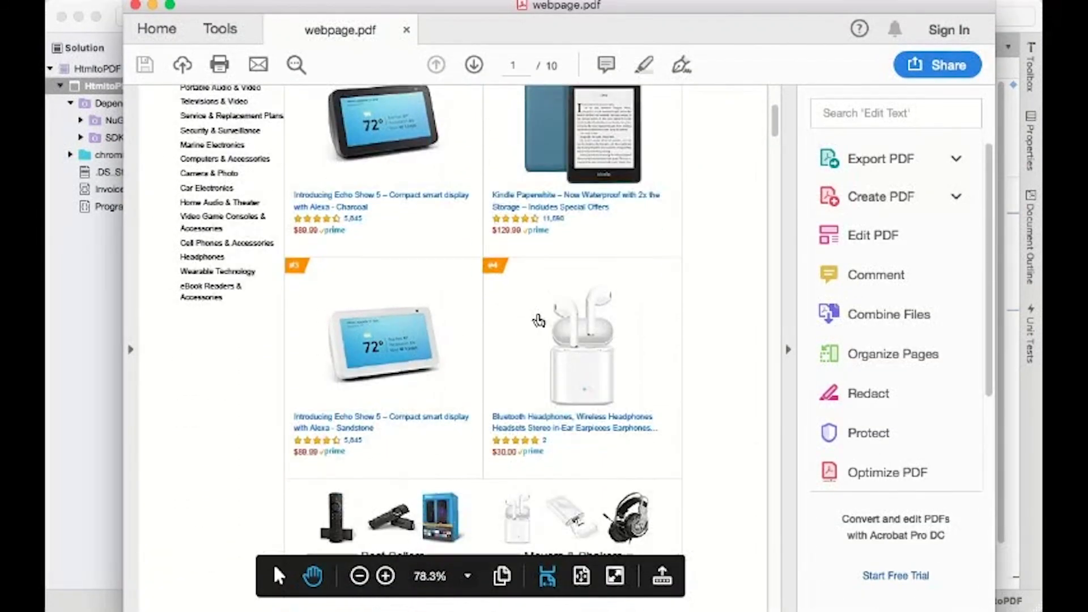
scroll("down", 3)
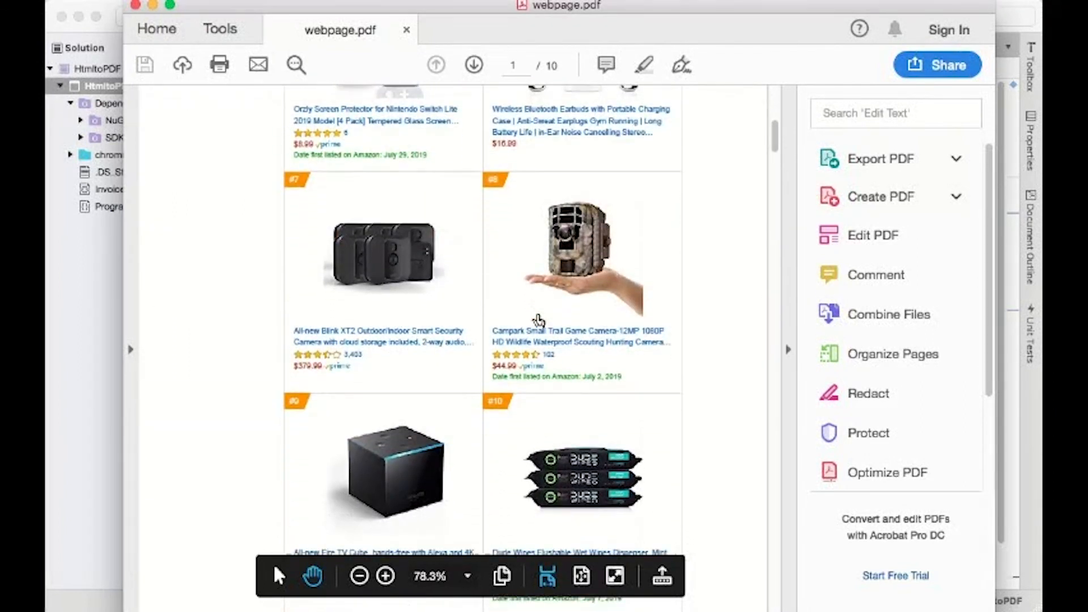